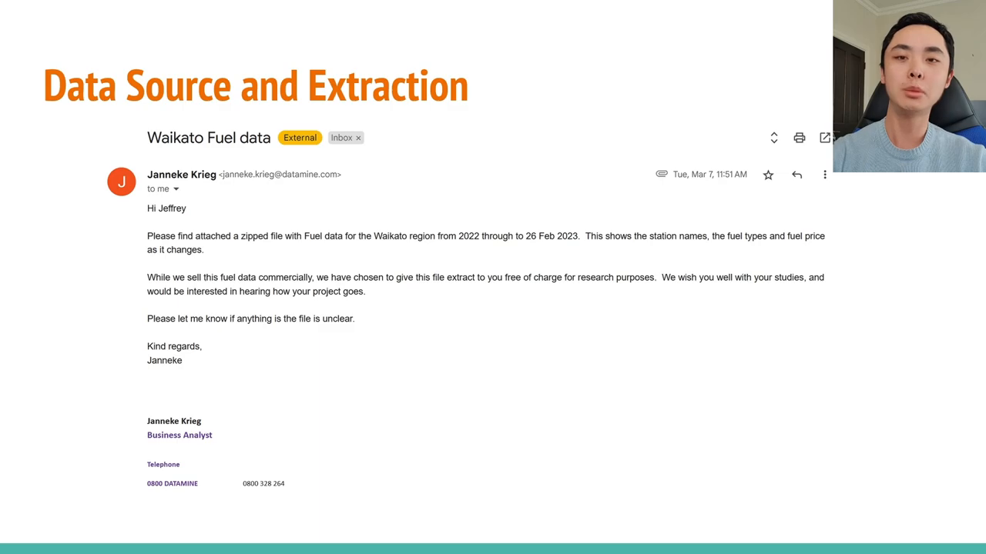
Step: Advance from the Settings slide to the Fuel Station Results slide with the ranked stations table
key("Right")
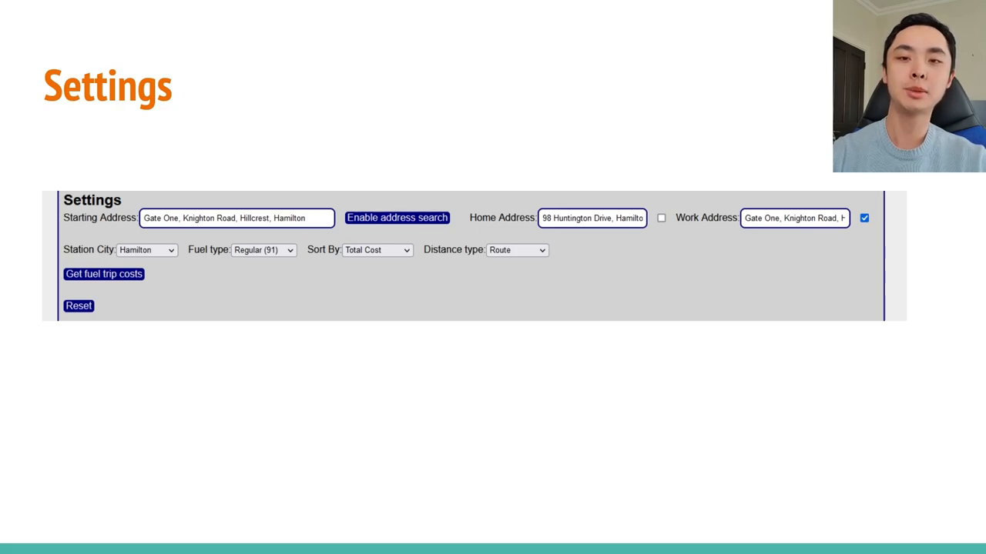
left_click(104, 274)
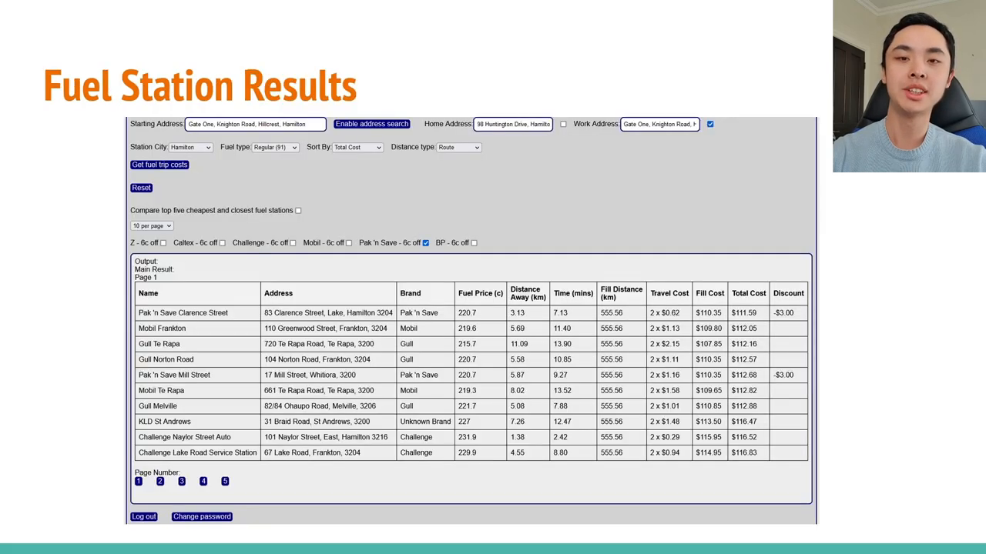